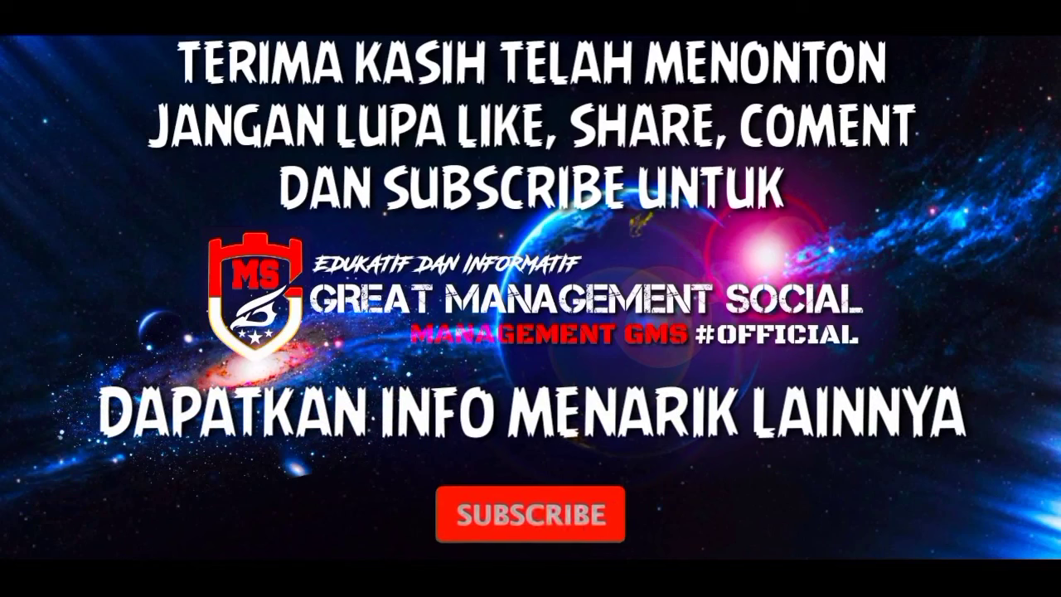
Step: Let the outro card play through to its SUBSCRIBED state with YouTube logo and bell
left_click(530, 513)
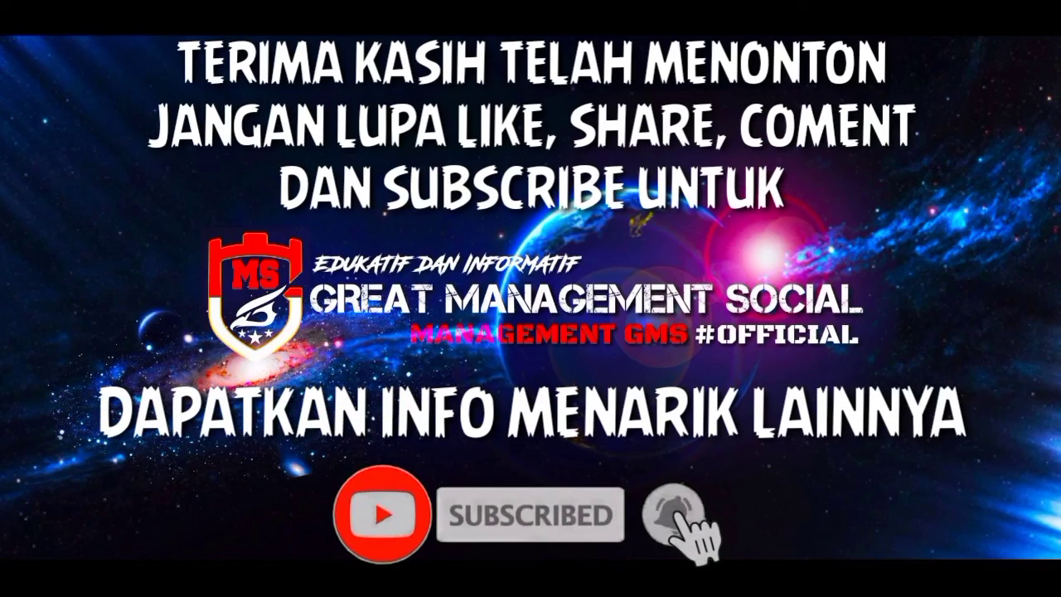